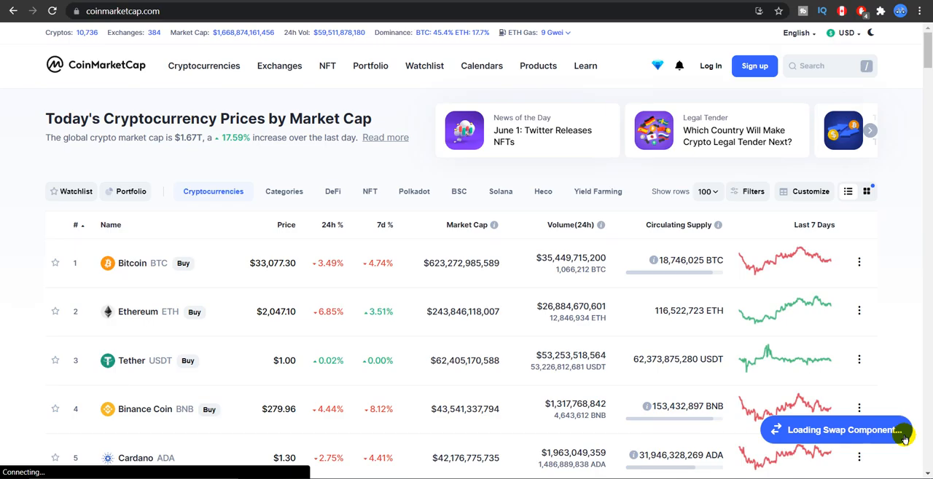
Locate Dogecoin in the CoinMarketCap table and open its overview page
left_click(839, 430)
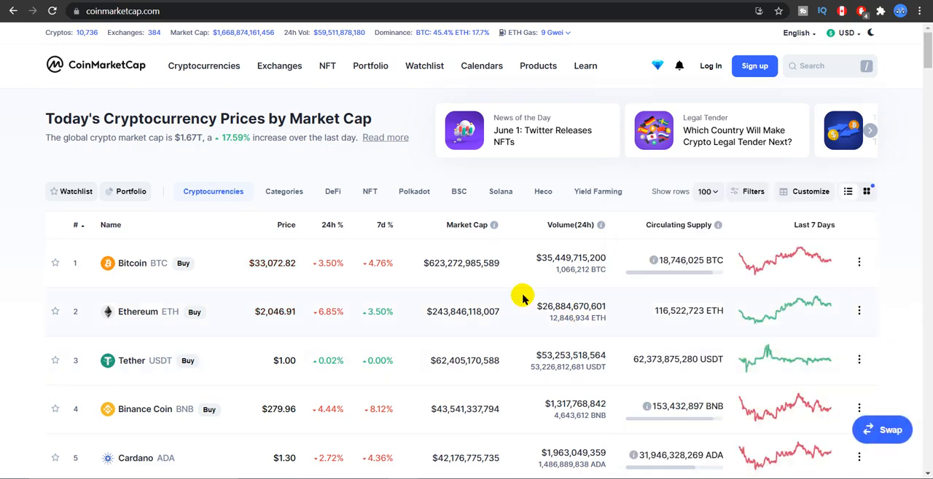
scroll("down", 3)
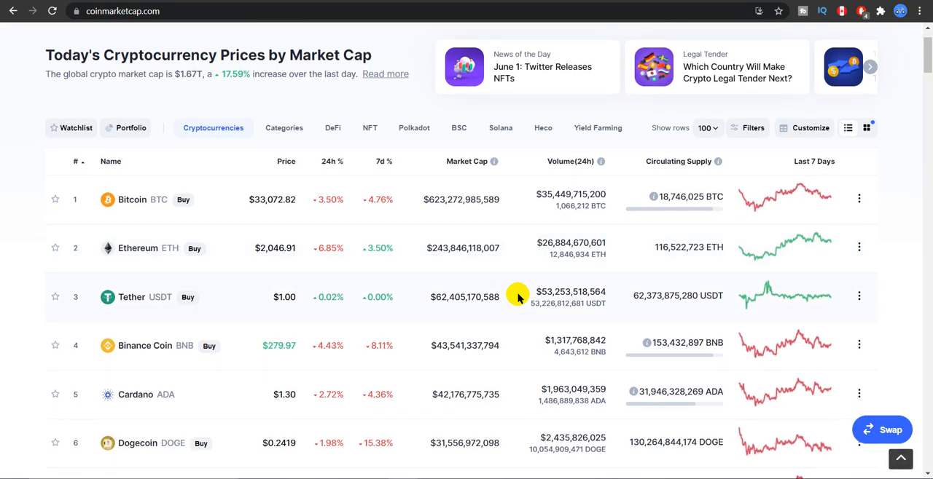
scroll("down", 3)
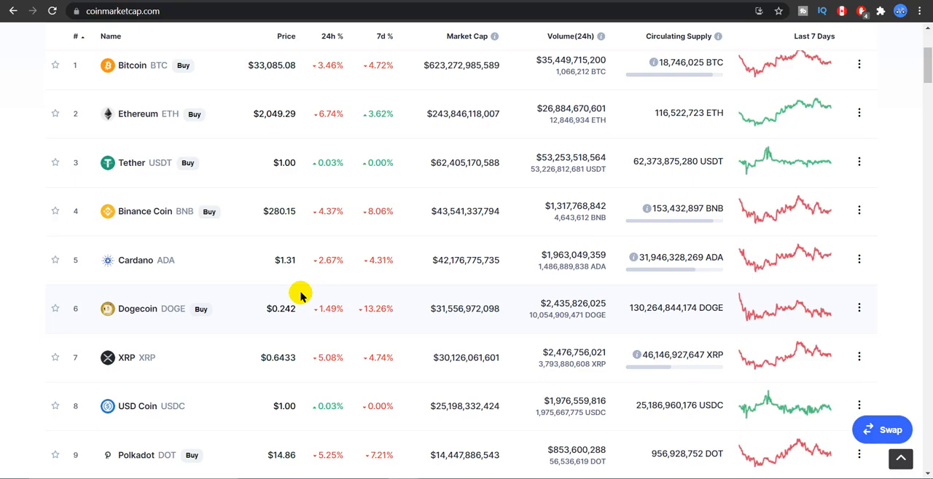
mouse_move(130, 309)
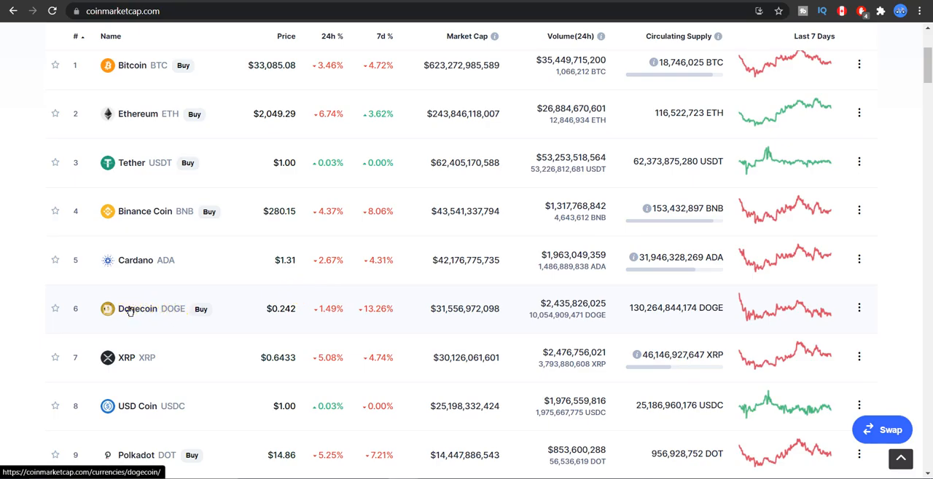
left_click(137, 309)
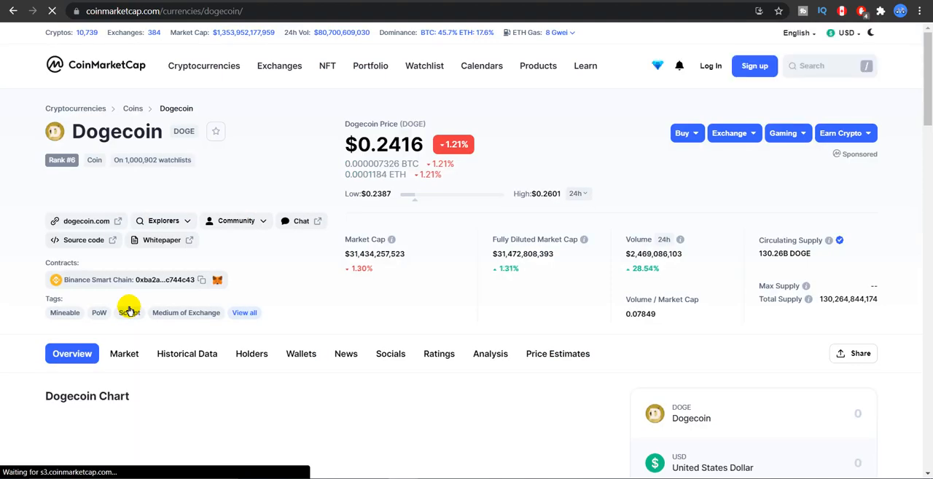
Look over Dogecoin's 1D price chart showing values around $0.24–$0.25
scroll("down", 3)
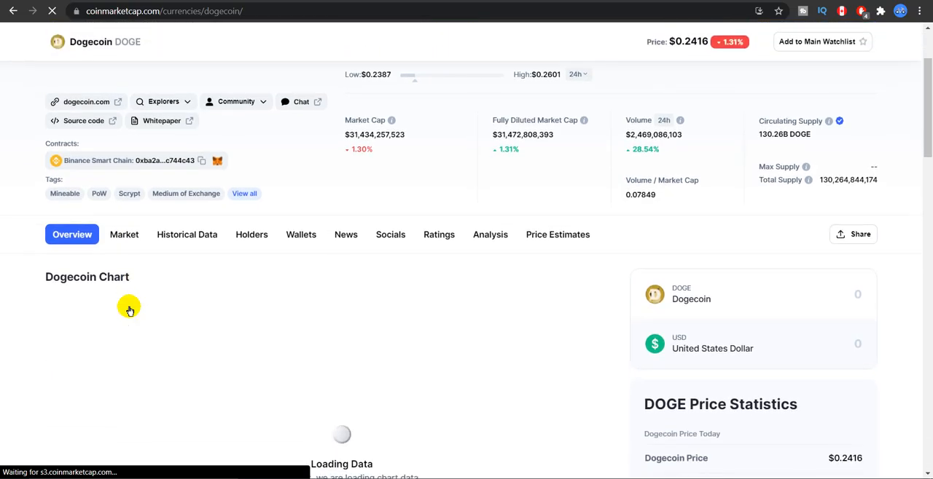
scroll("down", 3)
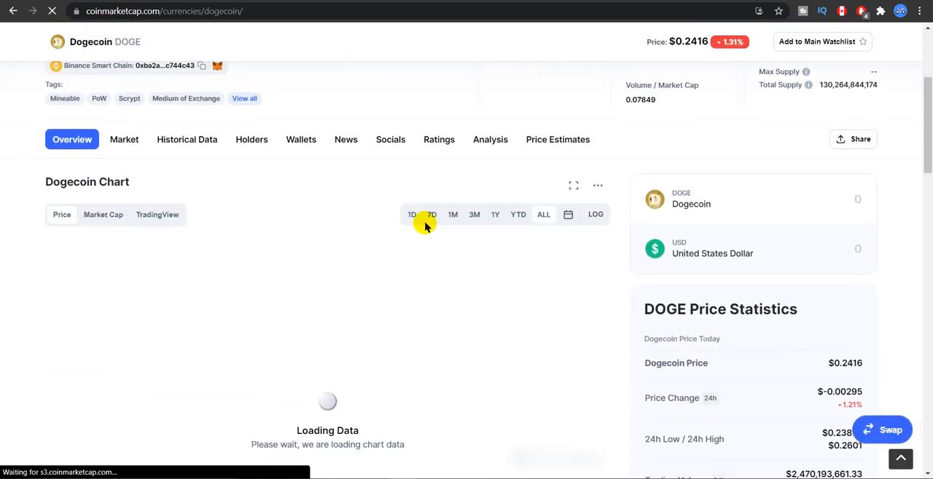
left_click(411, 214)
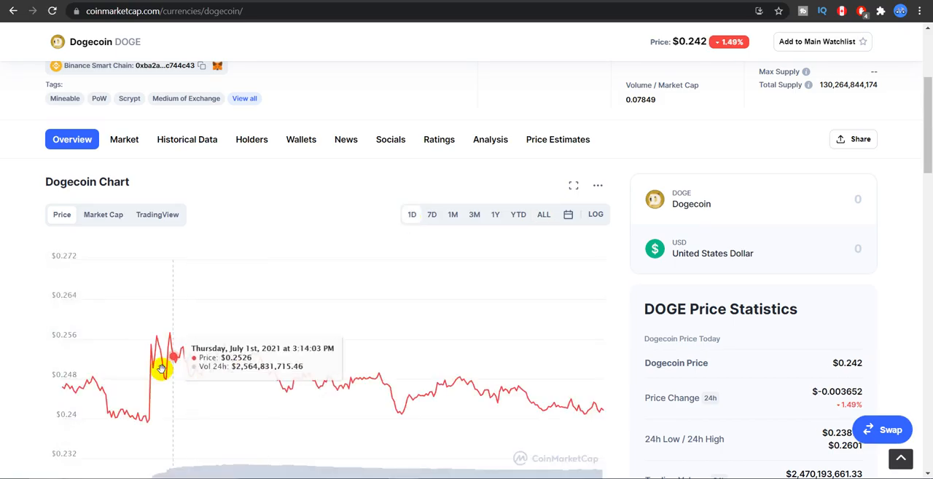
mouse_move(149, 428)
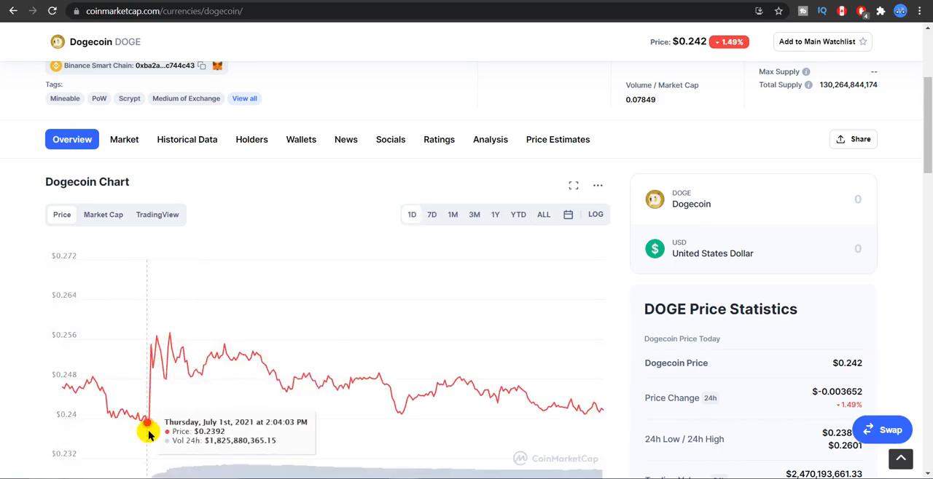
mouse_move(151, 430)
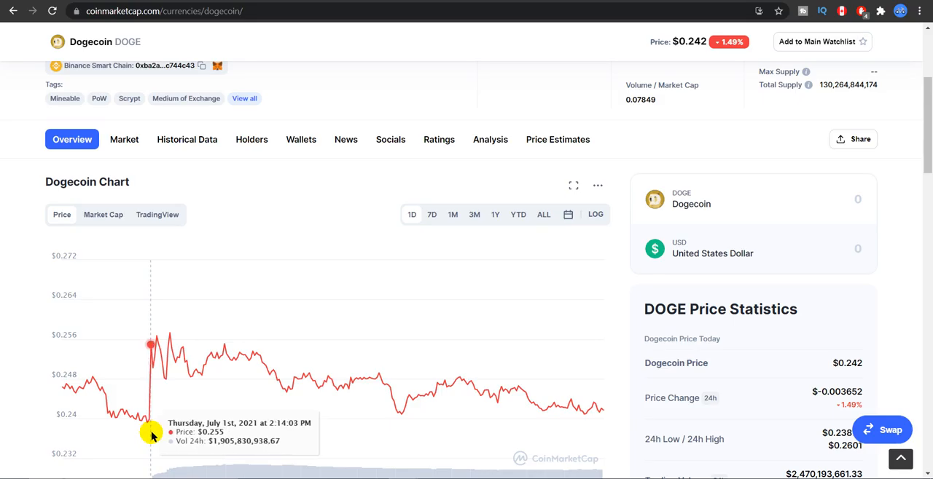
mouse_move(152, 437)
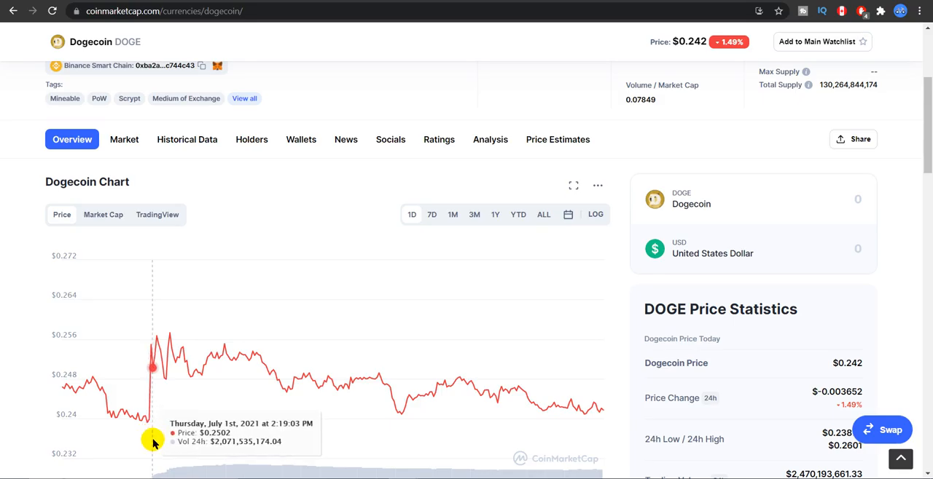
mouse_move(250, 139)
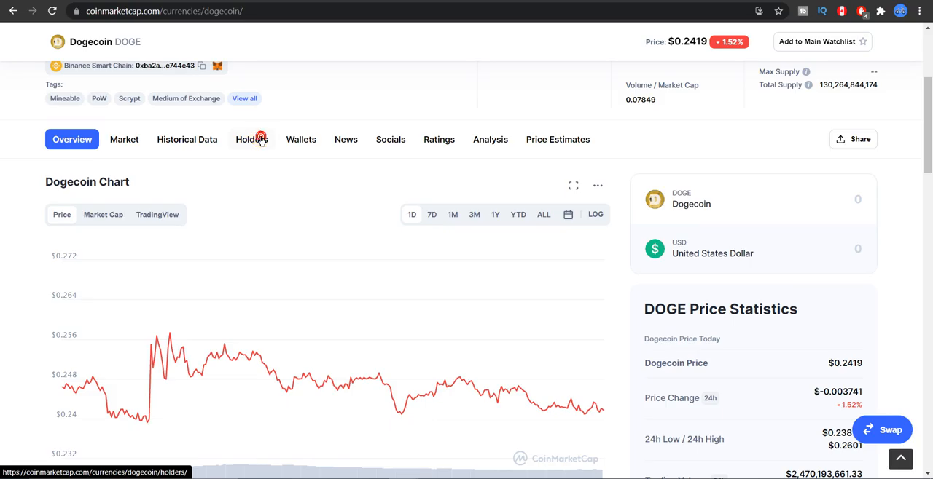
View Dogecoin's Holders statistics with about 4.15 million total addresses
left_click(251, 140)
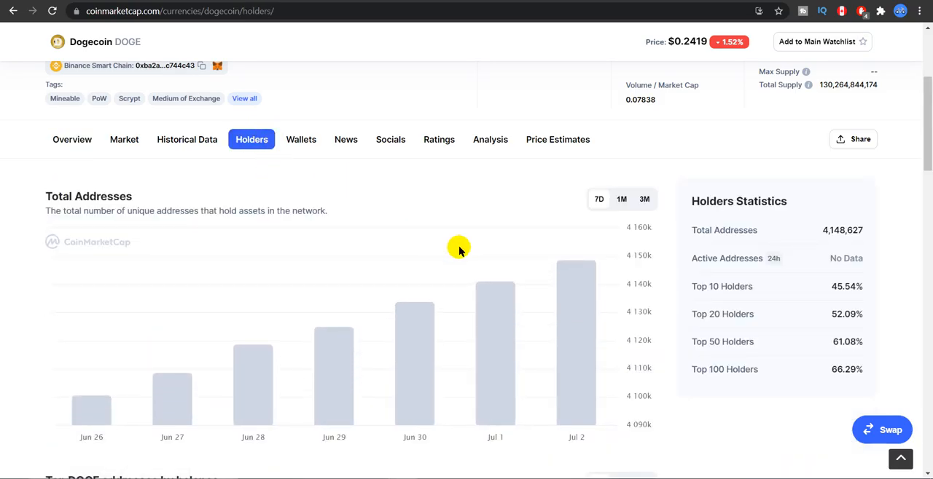
mouse_move(577, 297)
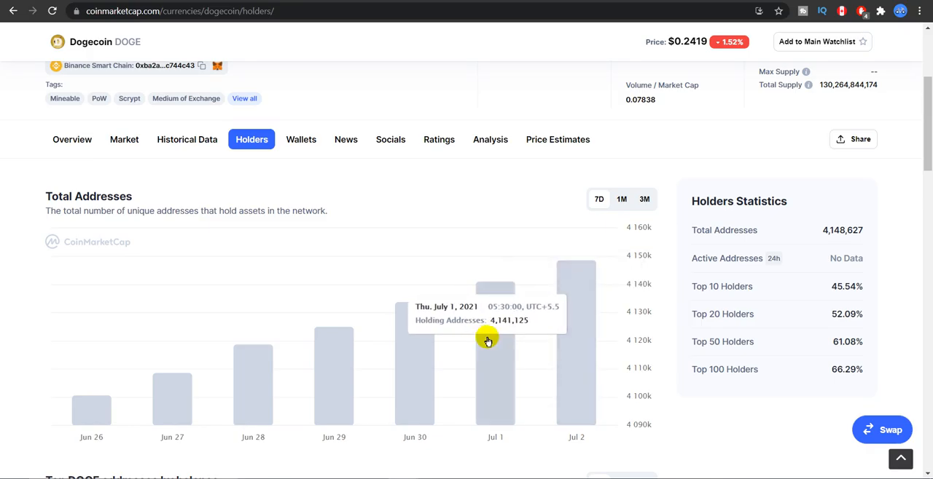
mouse_move(498, 343)
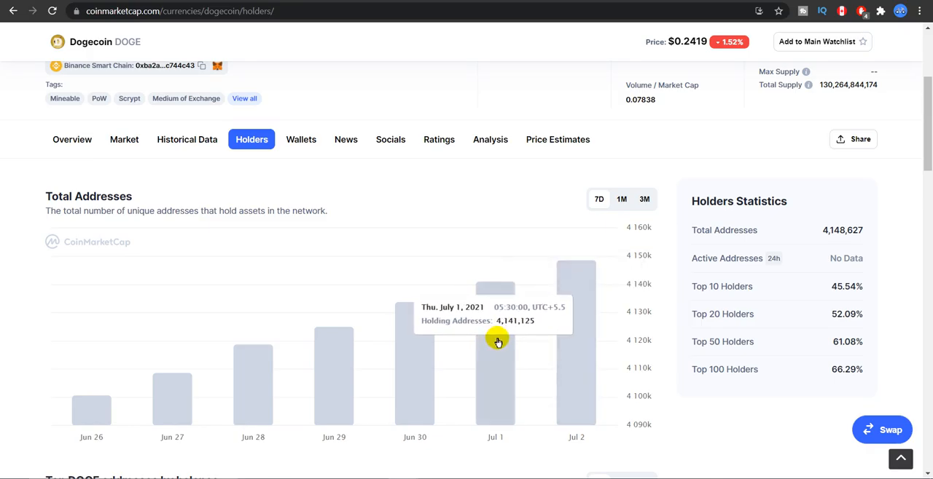
mouse_move(561, 207)
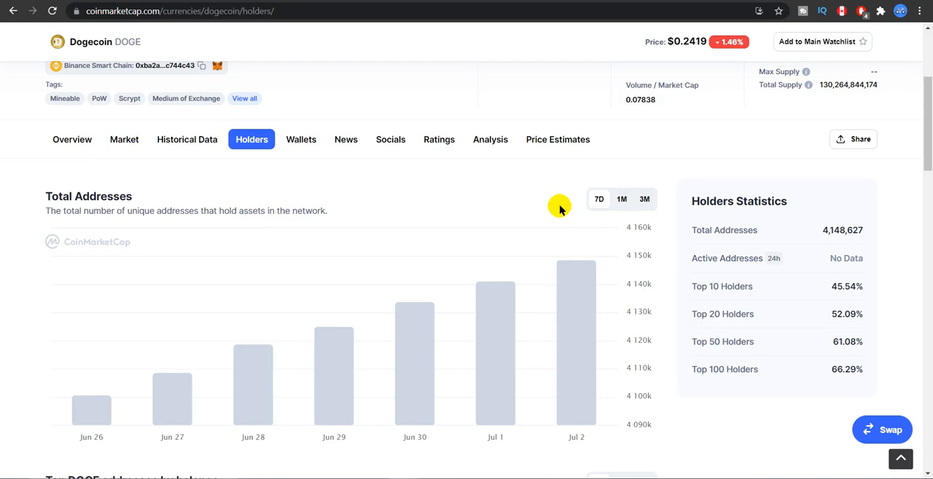
mouse_move(560, 207)
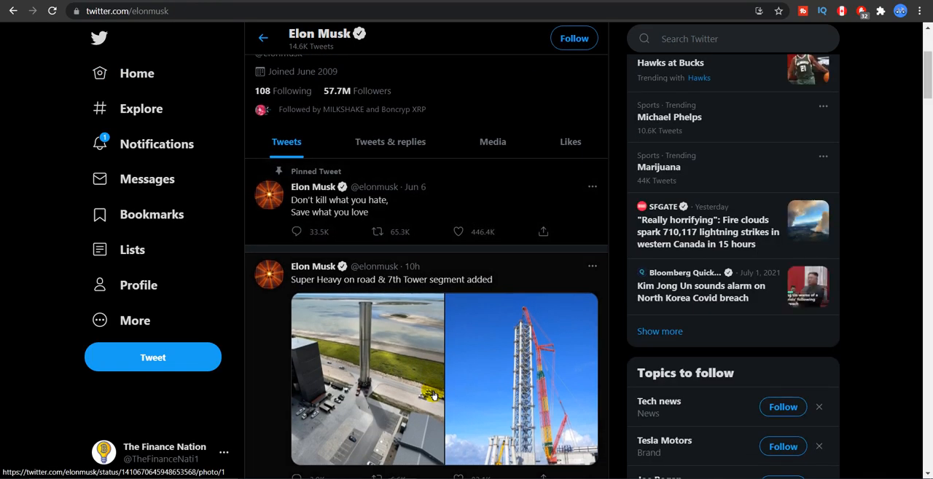
scroll("down", 3)
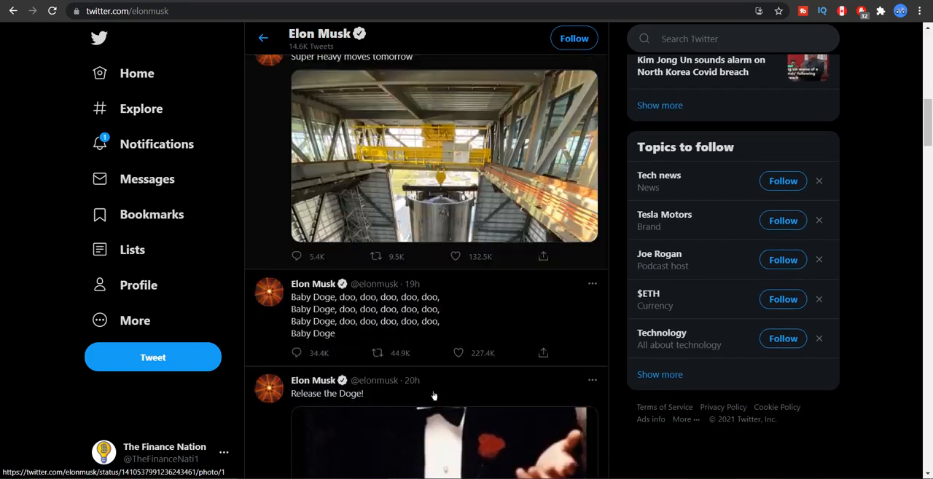
scroll("down", 3)
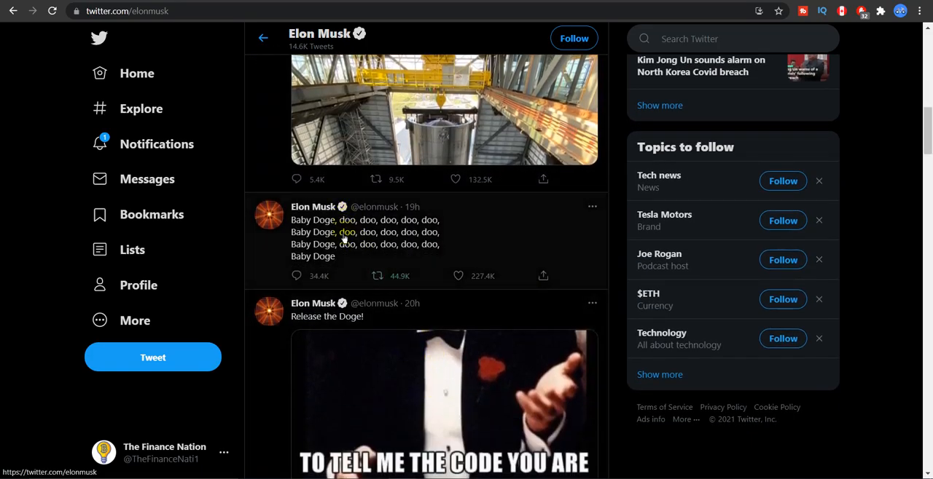
mouse_move(417, 256)
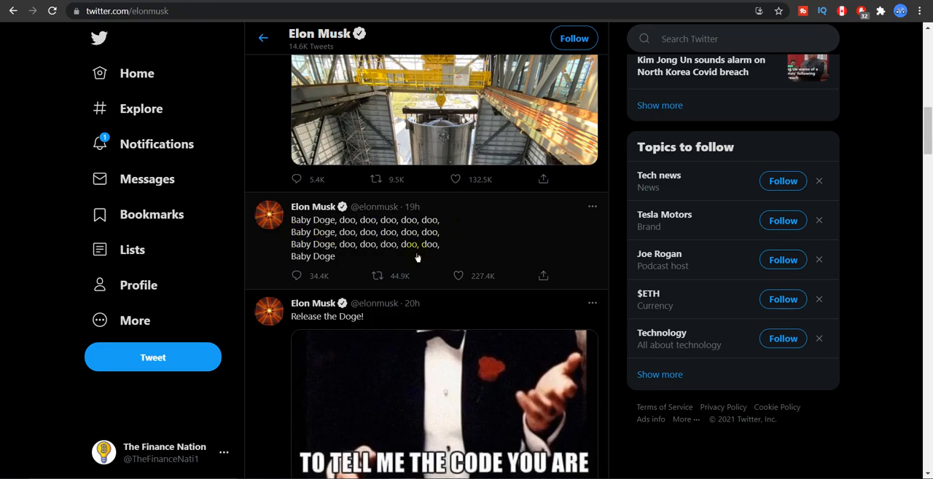
scroll("down", 3)
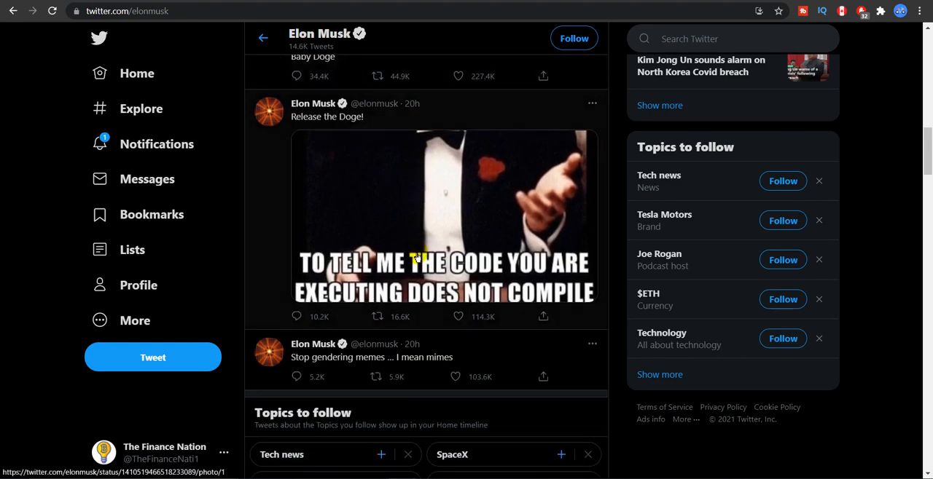
scroll("down", 3)
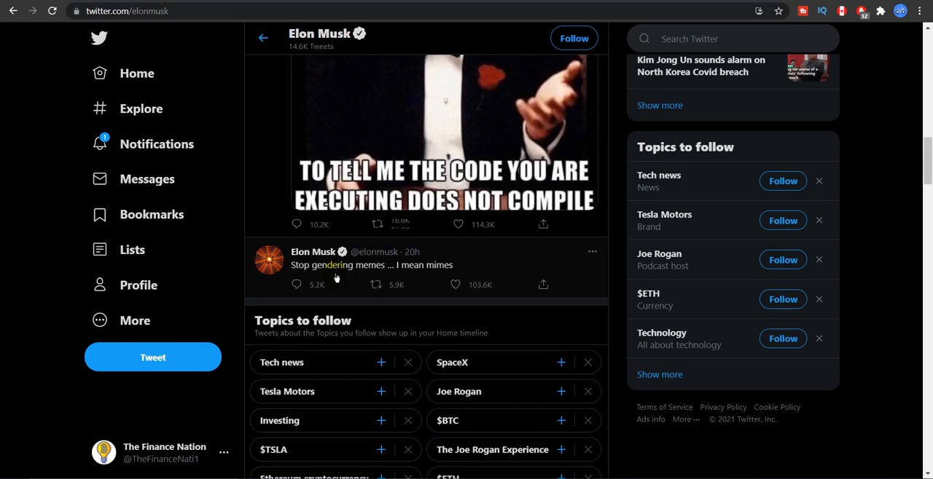
scroll("up", 3)
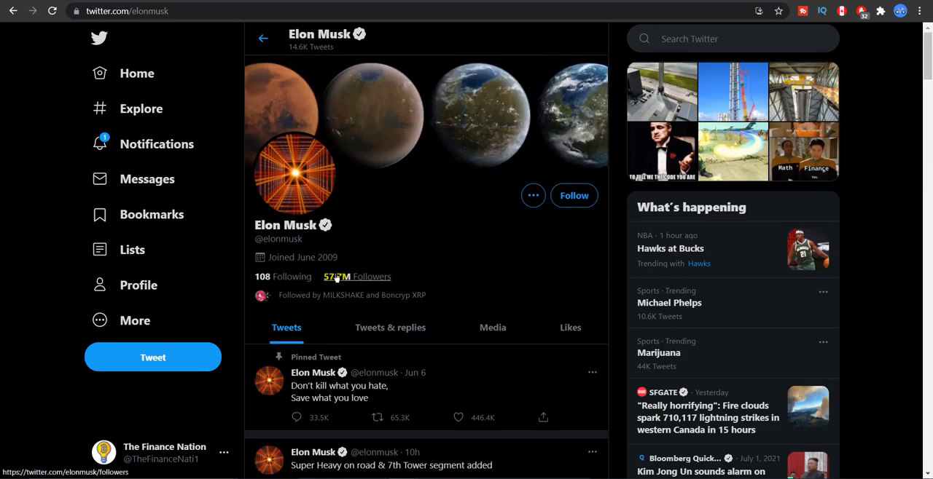
mouse_move(337, 277)
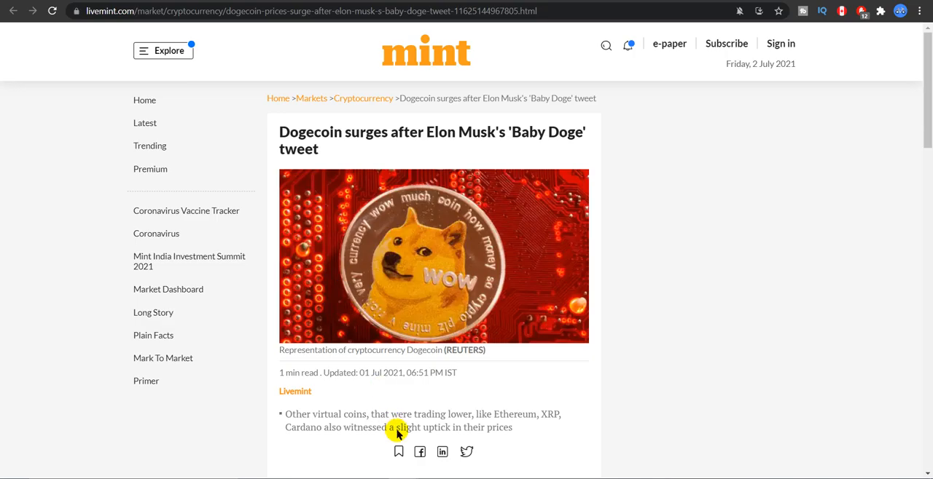
Read the Livemint 'Baby Doge' surge article past its lead Dogecoin photo
scroll("down", 3)
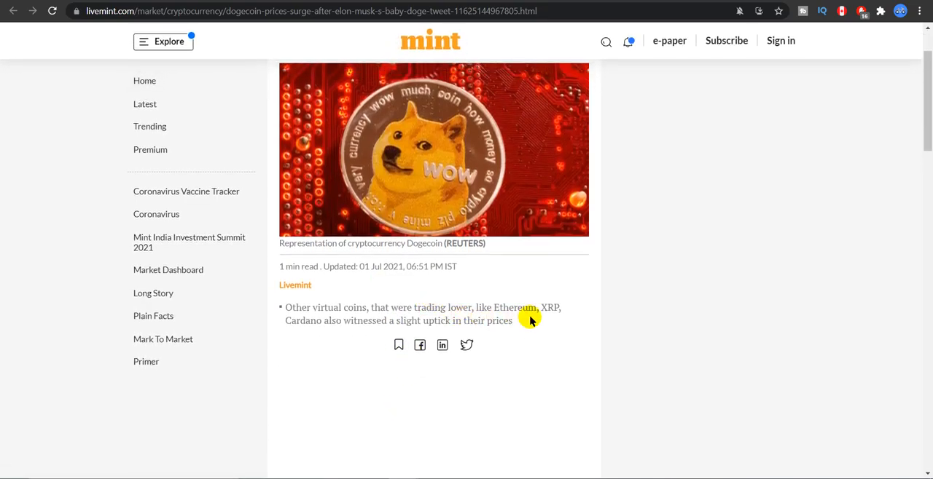
mouse_move(303, 334)
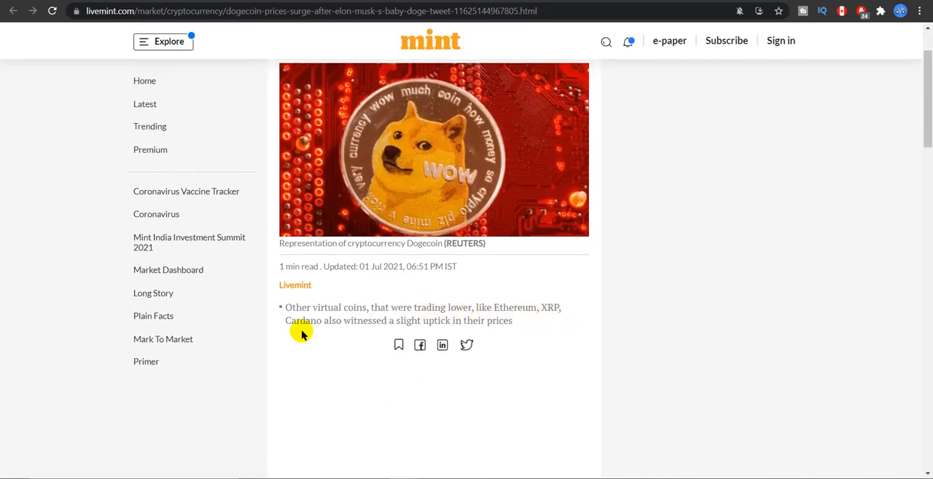
scroll("up", 3)
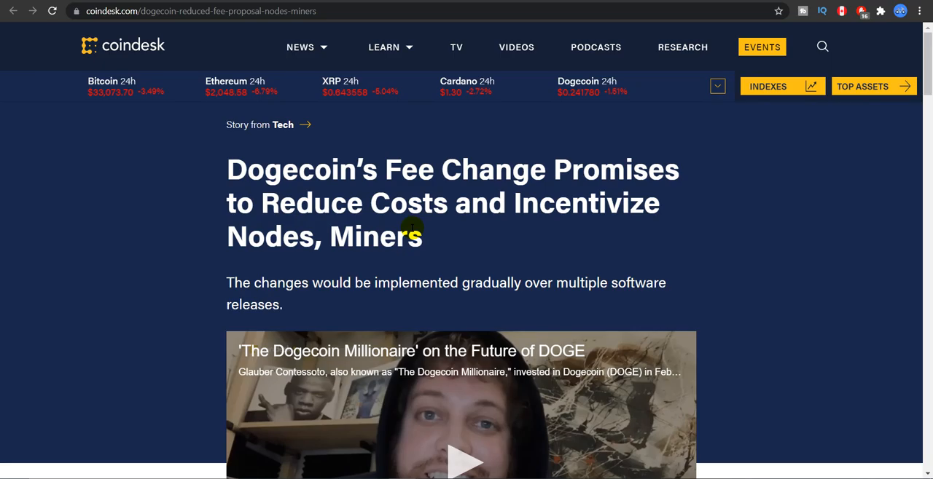
Read the CoinDesk fee-change article down through its byline and first paragraphs
scroll("down", 3)
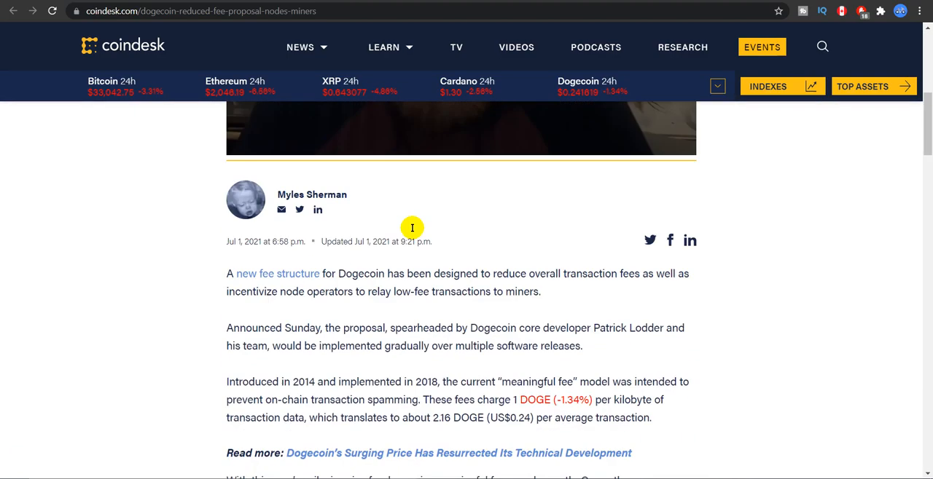
scroll("down", 3)
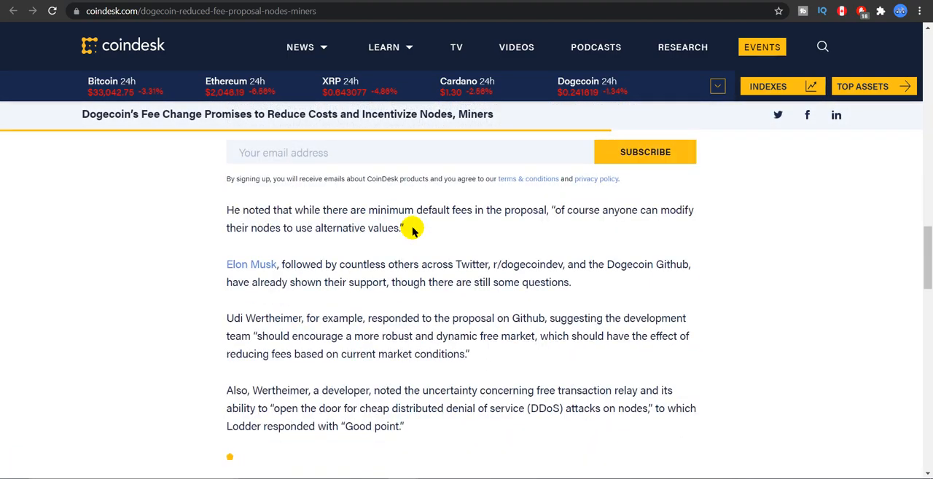
scroll("up", 3)
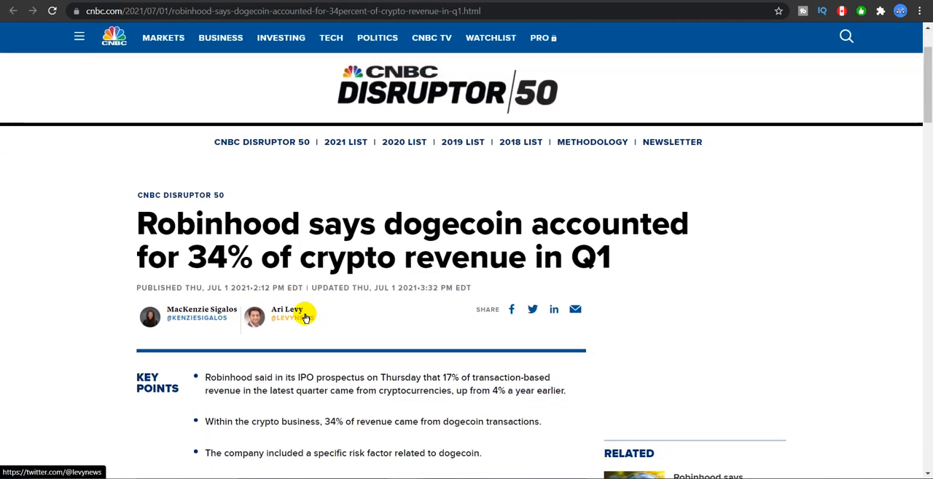
mouse_move(184, 251)
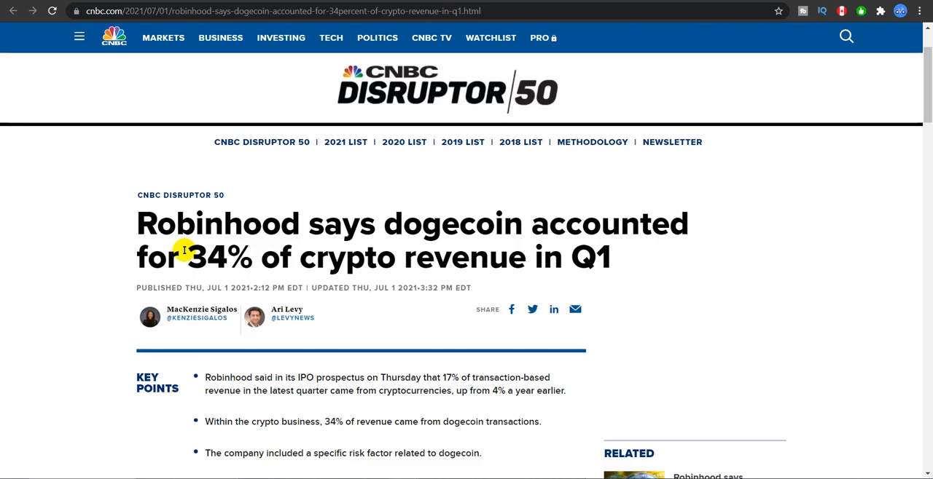
mouse_move(411, 183)
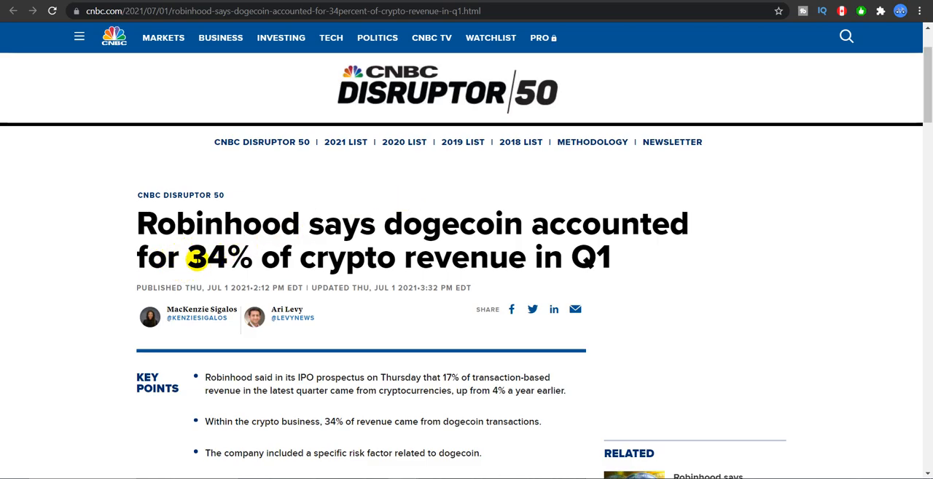
Select the 34% figure in the CNBC Robinhood headline
double_click(216, 256)
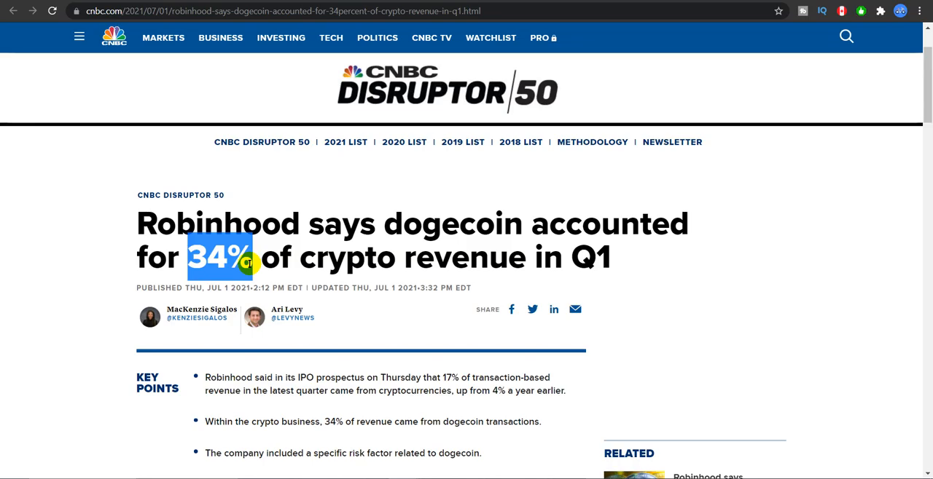
Read past the key points and Dogecoin image to the embedded 'Release the Doge!' tweet
scroll("down", 3)
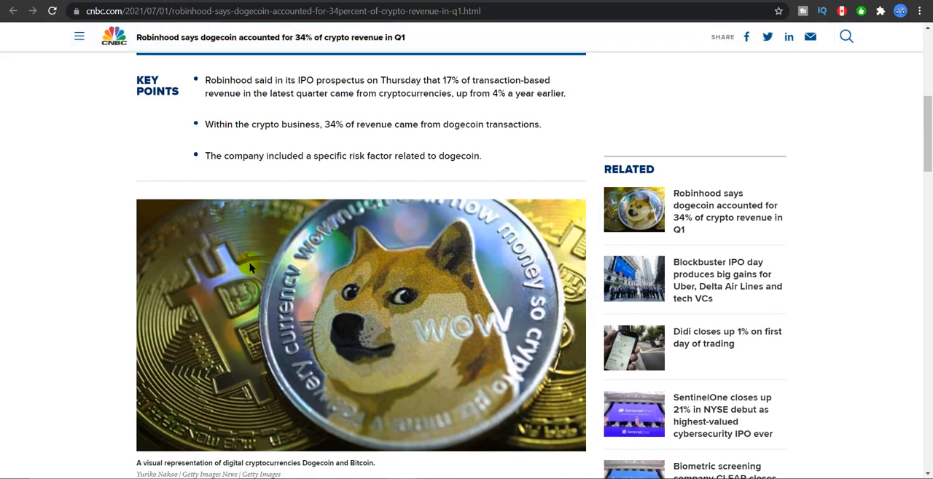
scroll("up", 3)
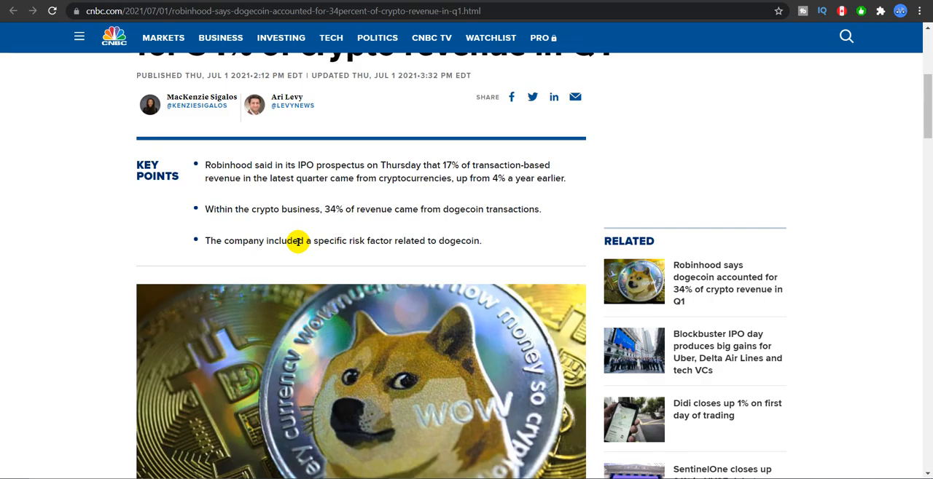
scroll("down", 3)
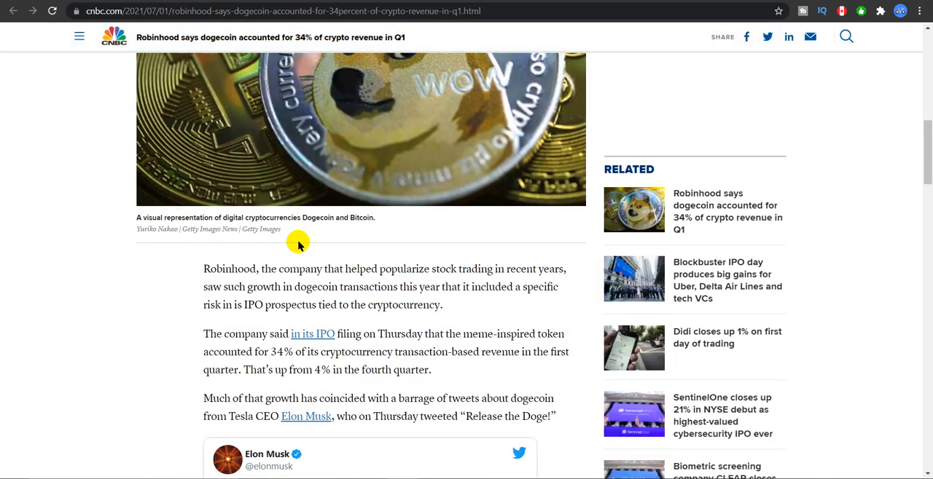
scroll("down", 3)
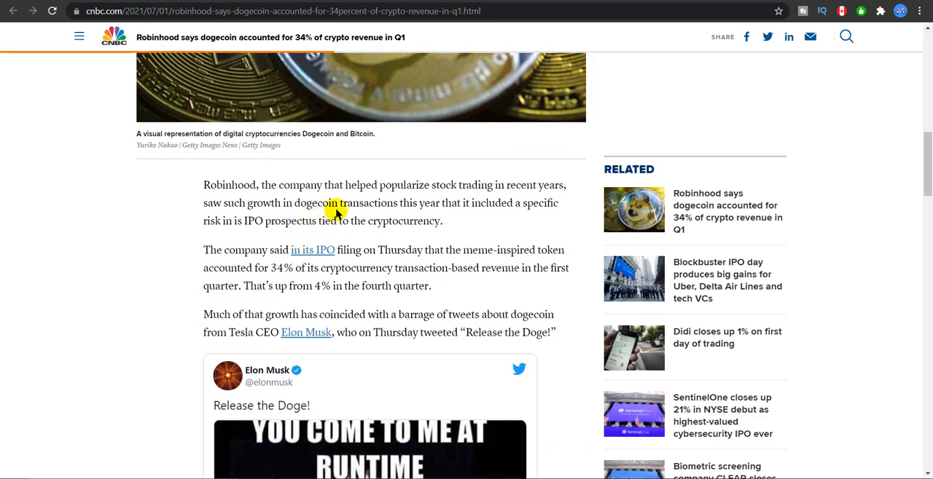
mouse_move(451, 204)
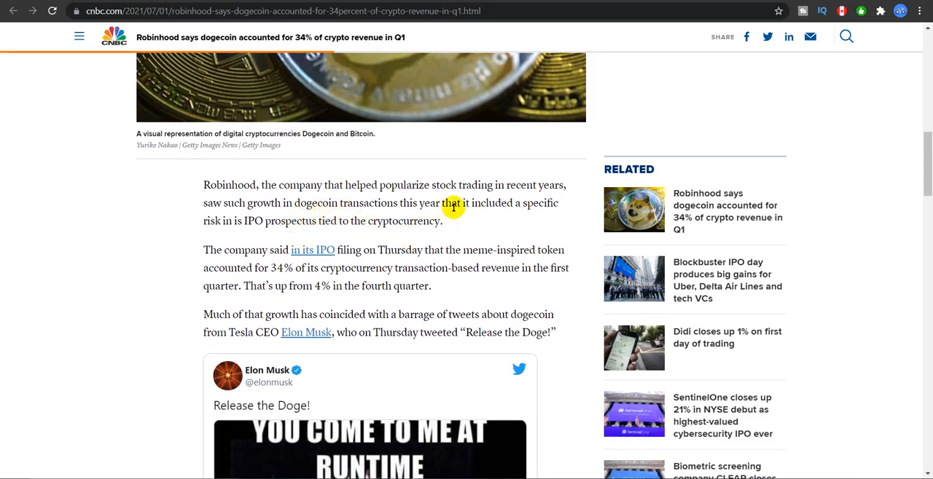
scroll("down", 3)
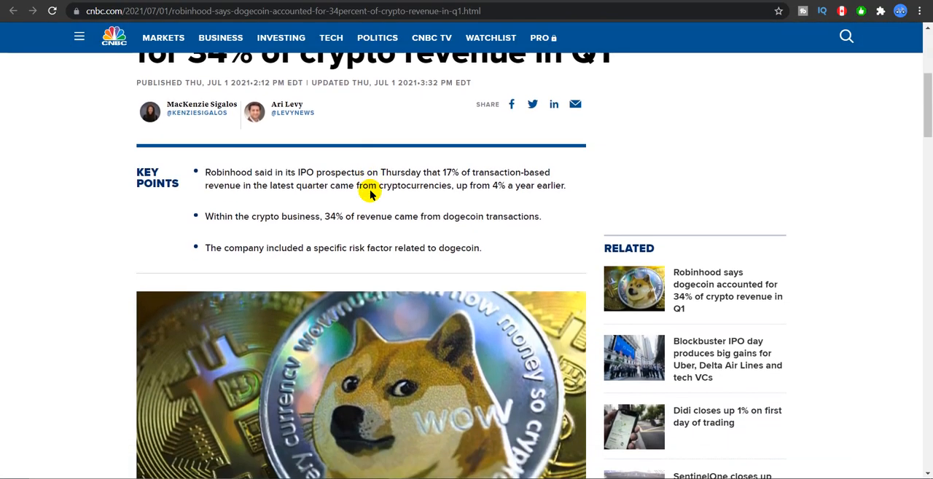
scroll("down", 3)
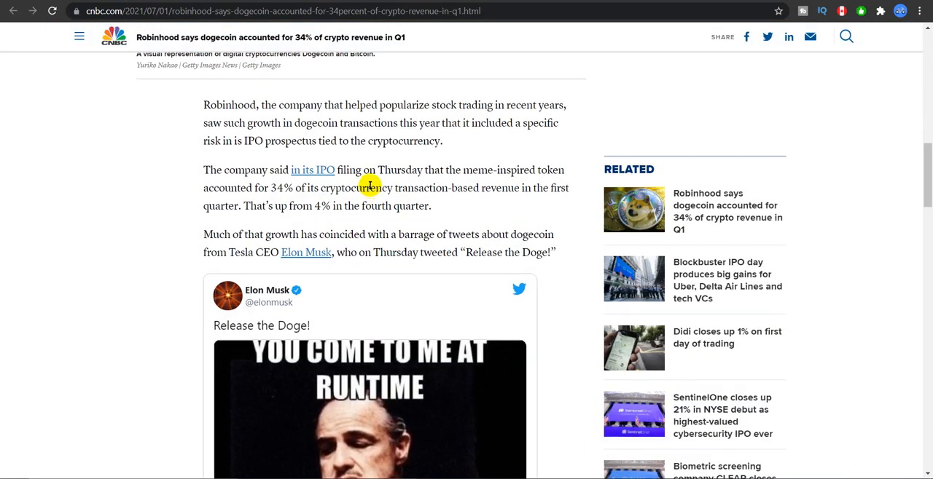
mouse_move(443, 184)
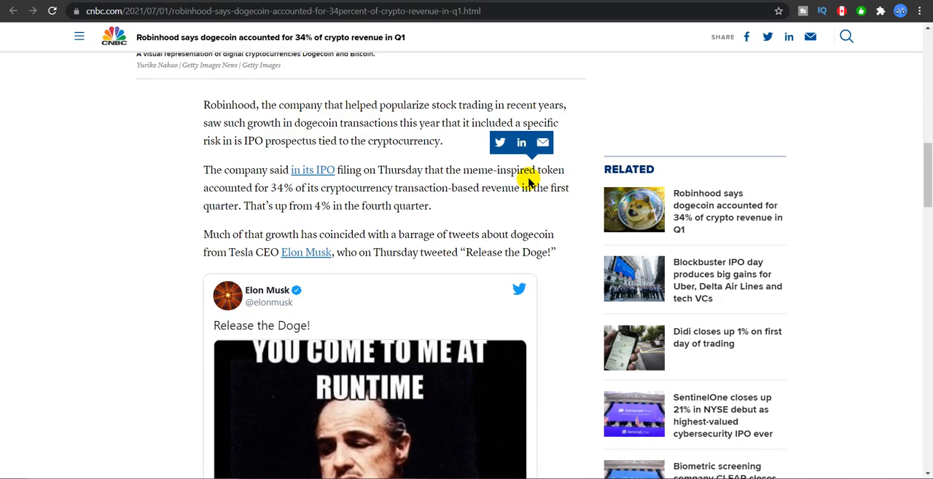
Read the Musk tweet and dogecoin revenue-share paragraphs, then return to the headline
scroll("down", 3)
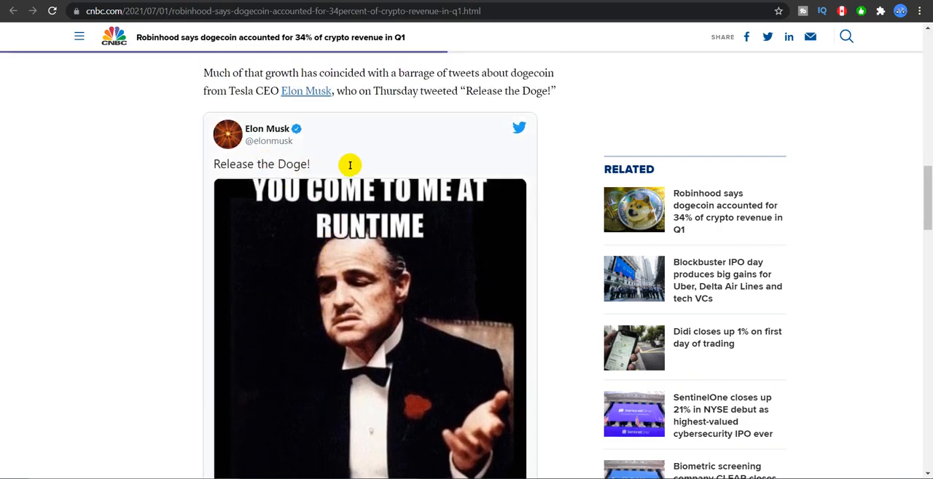
scroll("down", 3)
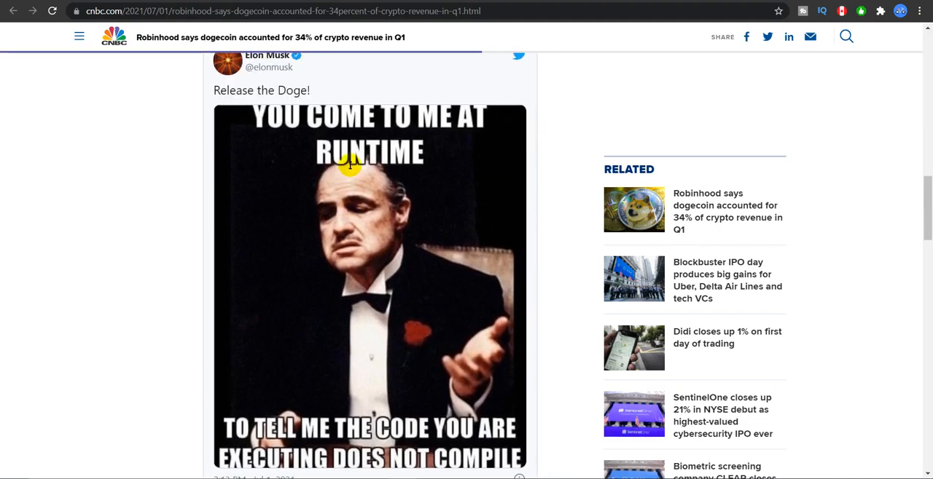
scroll("down", 3)
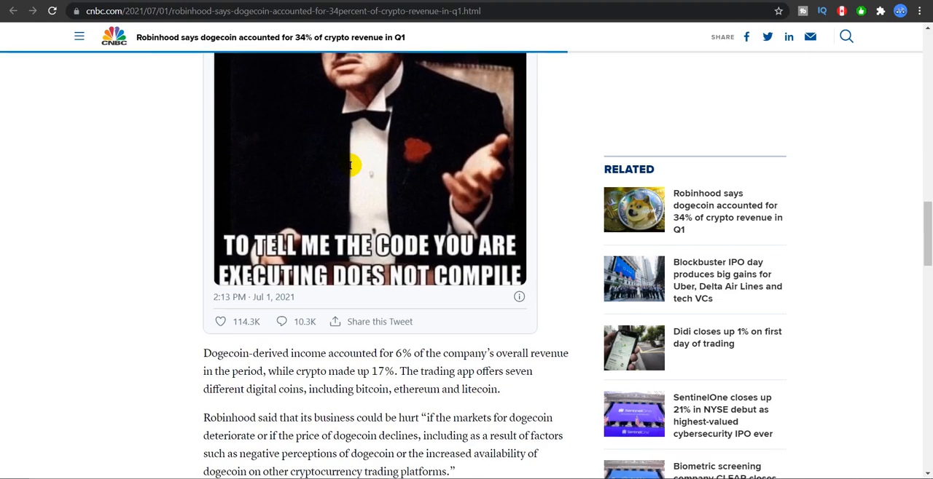
scroll("down", 3)
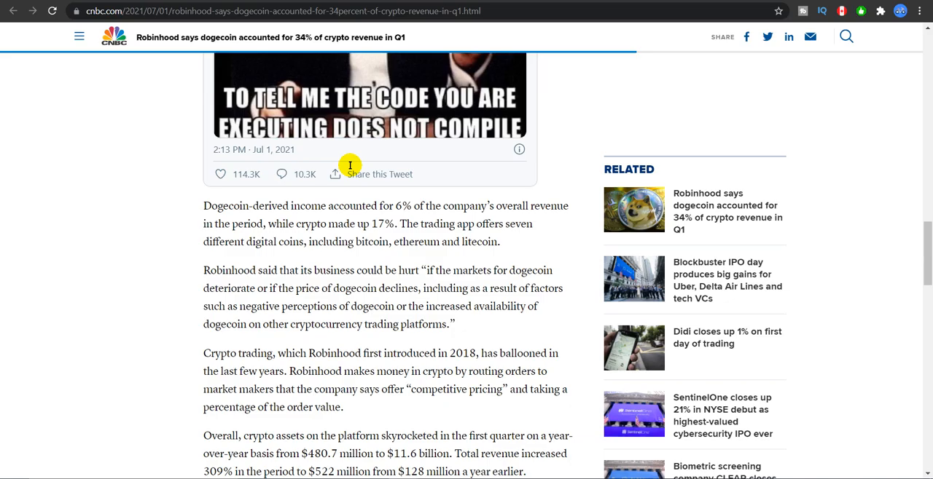
scroll("up", 3)
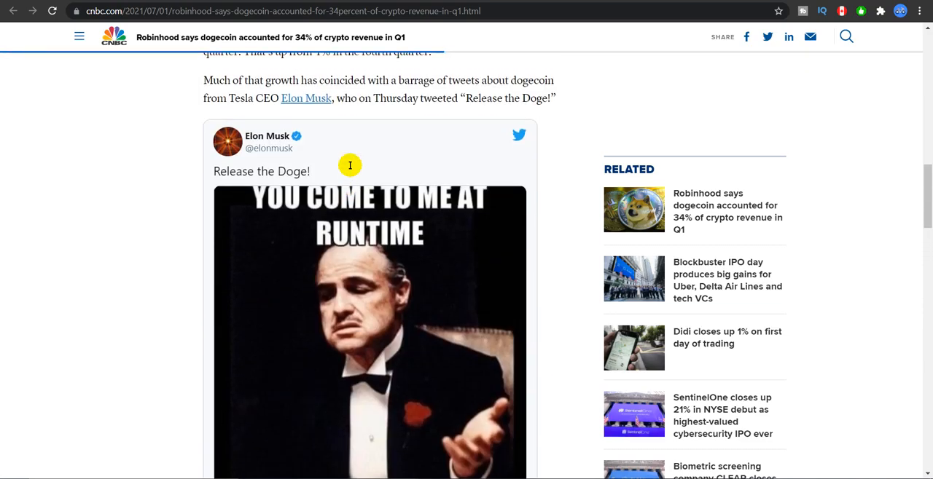
scroll("up", 3)
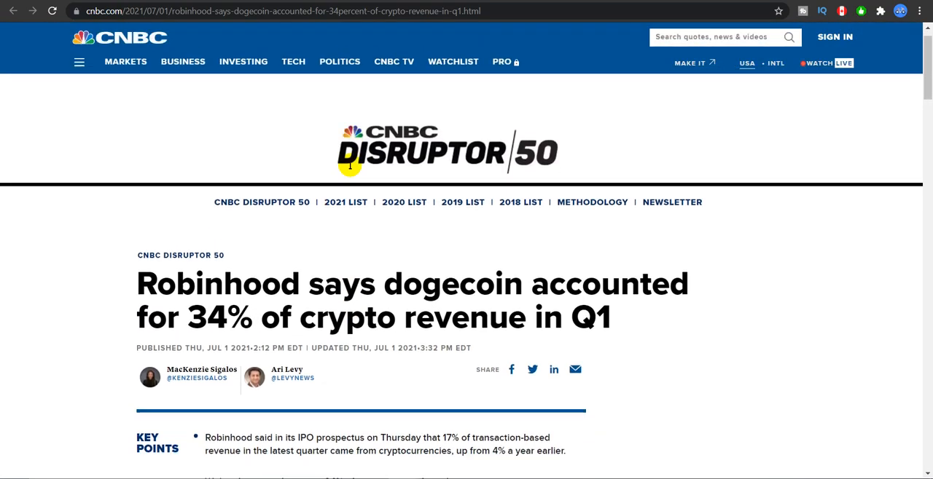
View MMCrypto's Bitcoin 4H-close tweet with its chart image full-size
scroll("down", 3)
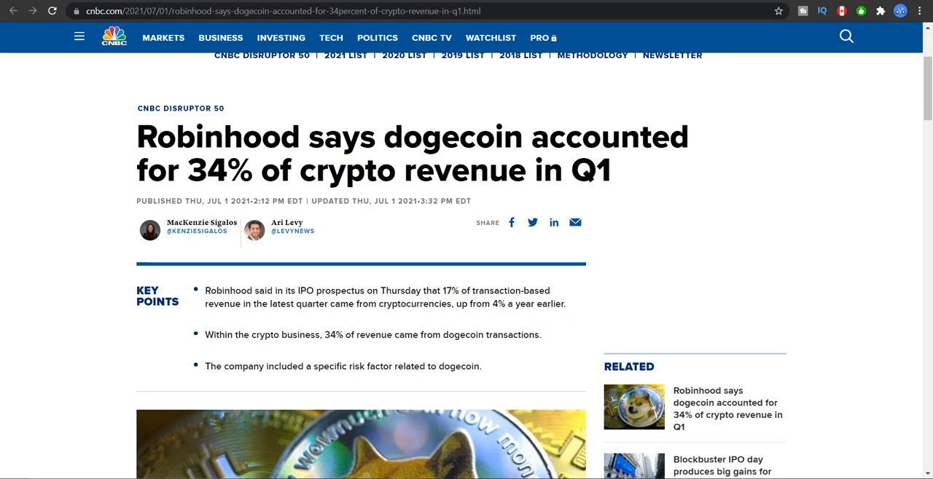
mouse_move(635, 144)
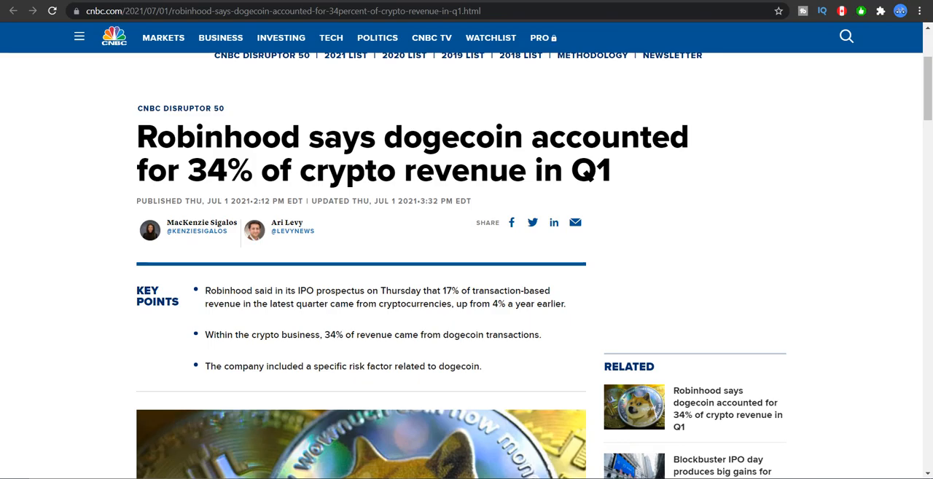
mouse_move(629, 178)
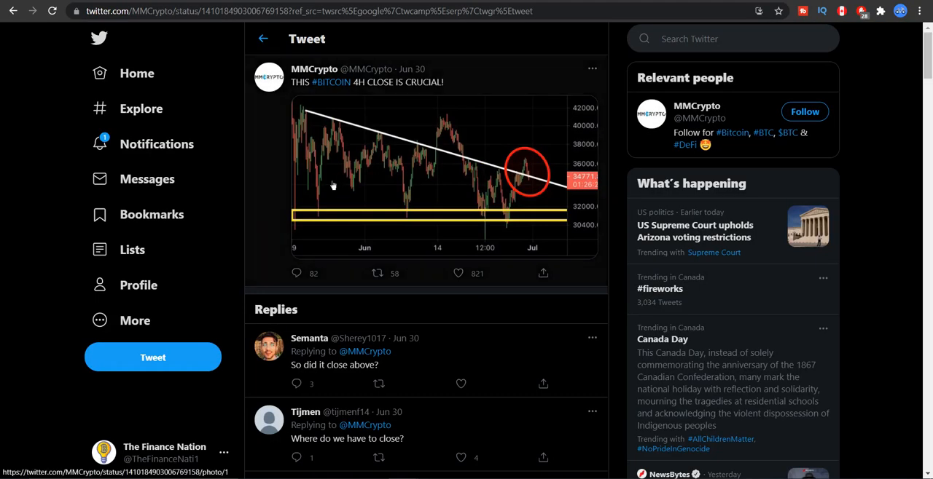
left_click(332, 182)
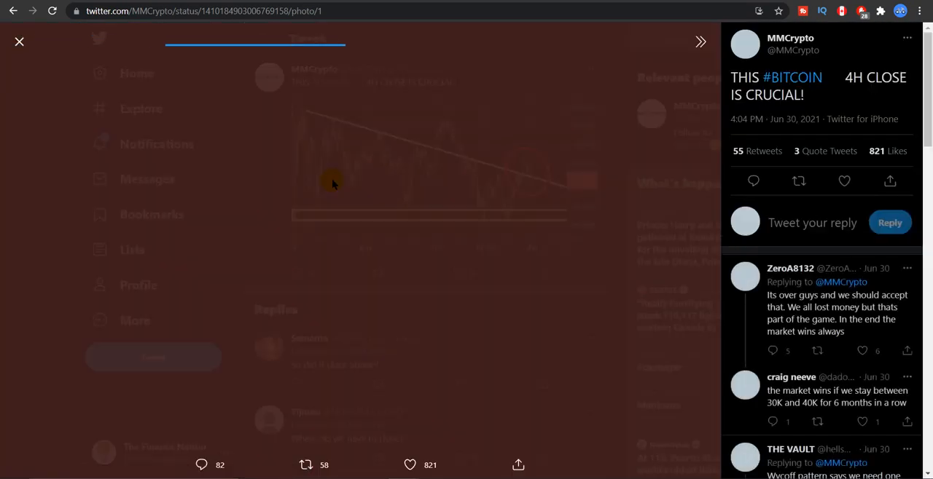